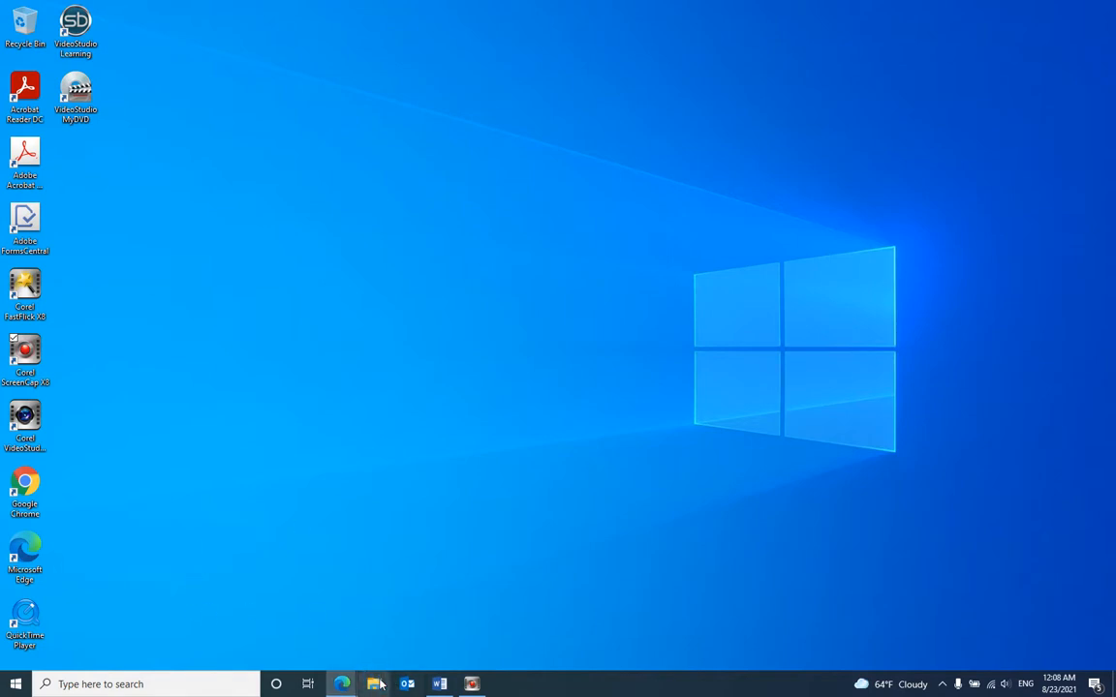
# - Open File Explorer and browse to the OS (C:) drive's top-level folders
pyautogui.click(374, 683)
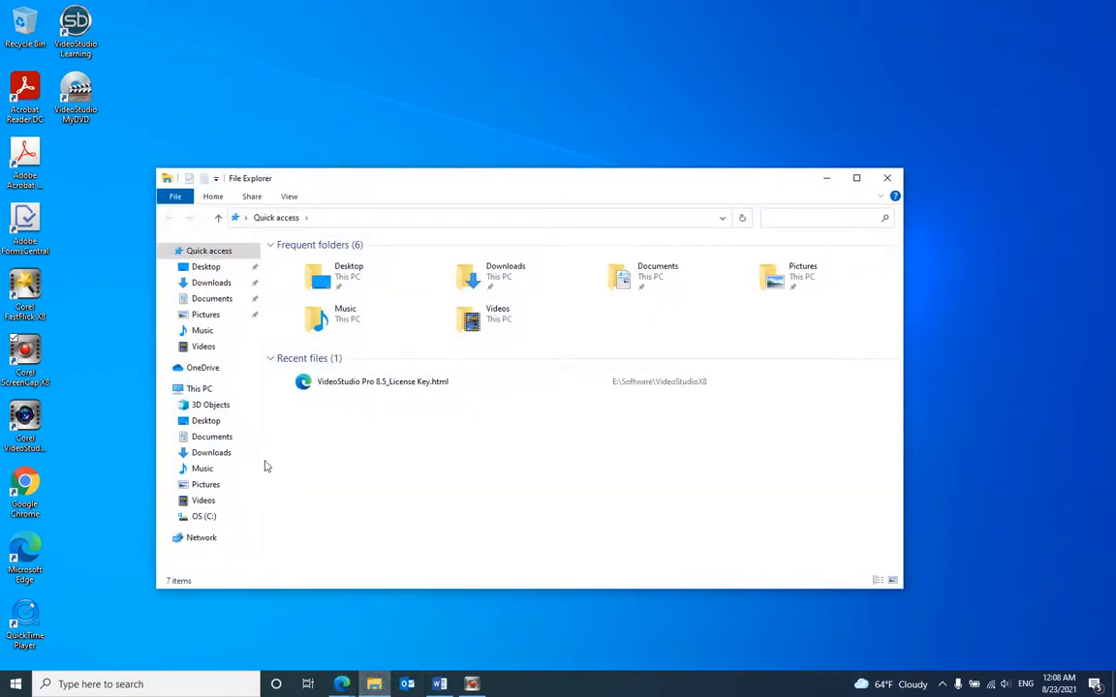
pyautogui.click(199, 388)
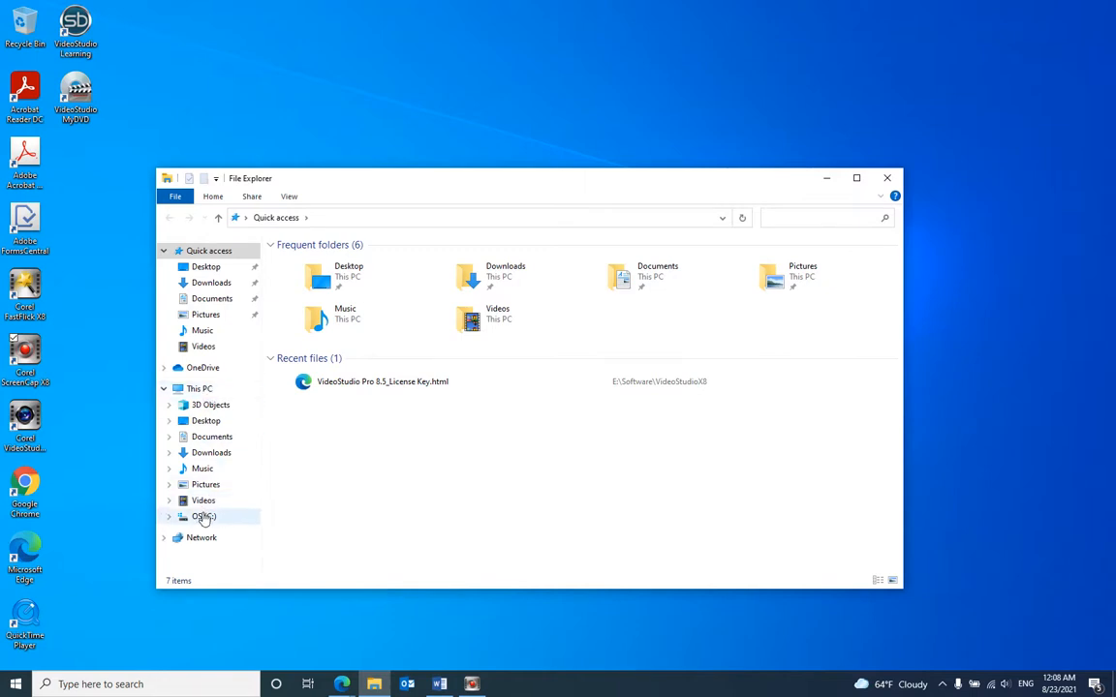
pyautogui.click(203, 516)
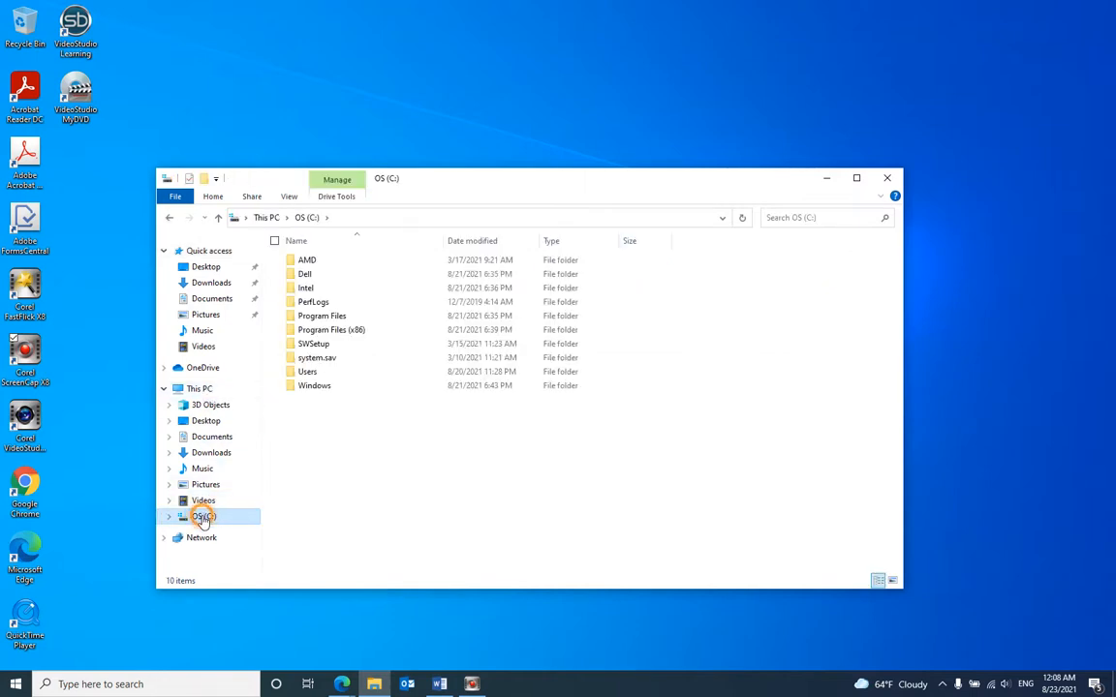
# - Open the OS (C:) drive's Properties on the Tools tab
pyautogui.rightClick(203, 515)
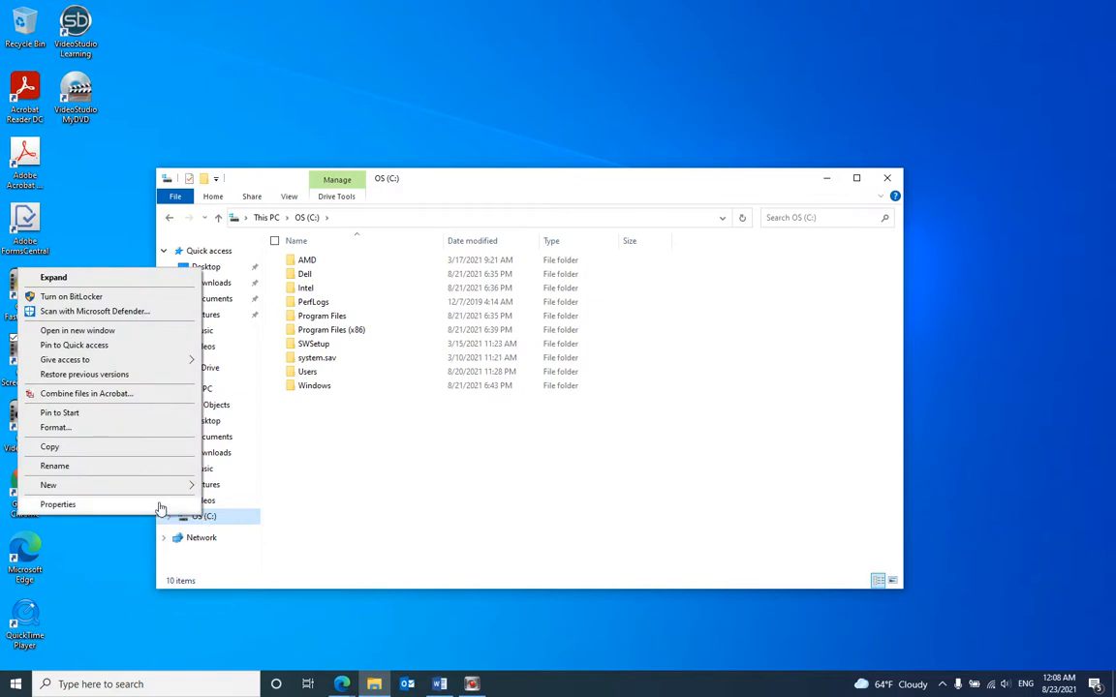
pyautogui.click(58, 504)
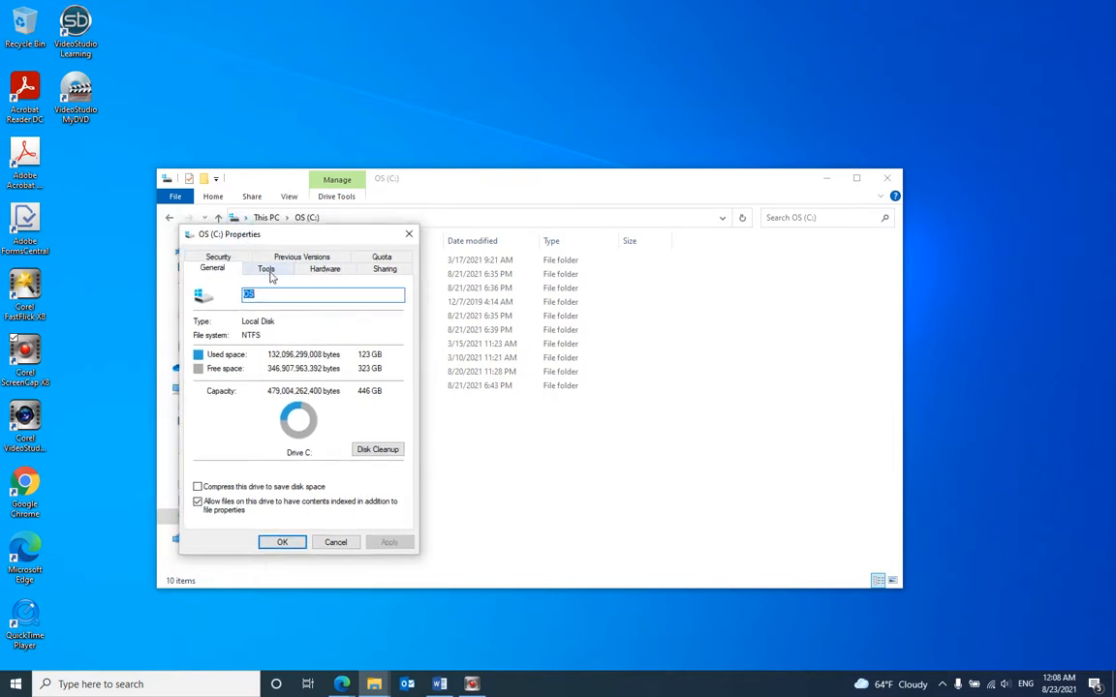
pyautogui.click(265, 268)
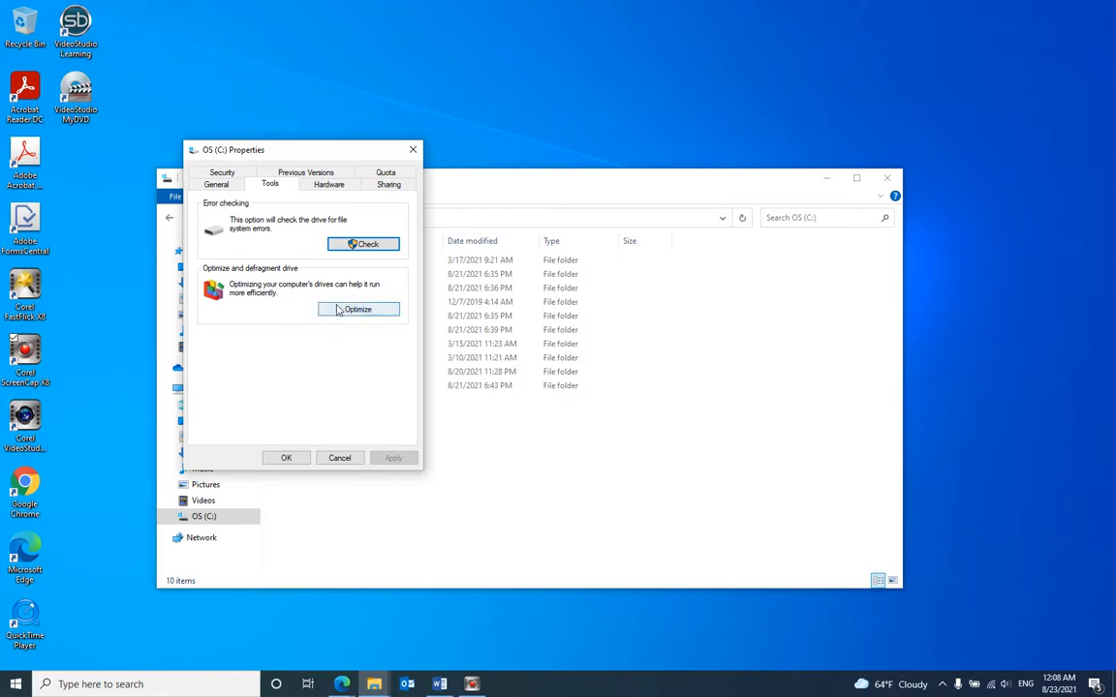
# - Launch Optimize Drives to see OS (C:) listed as a solid state drive
pyautogui.click(357, 309)
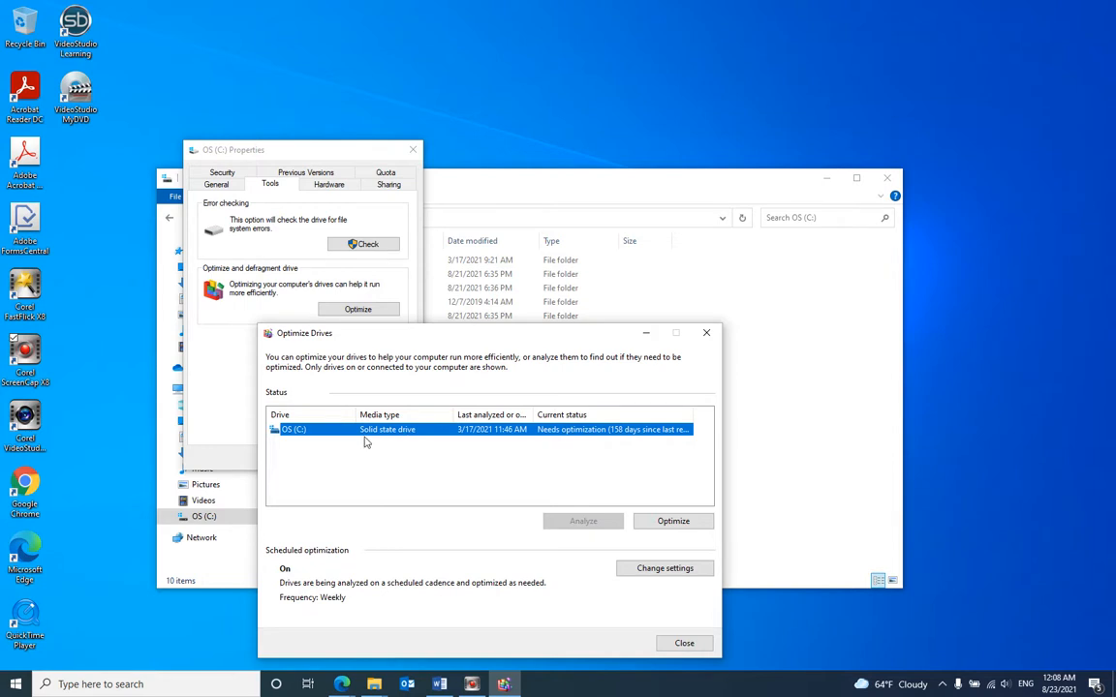
pyautogui.moveTo(392, 440)
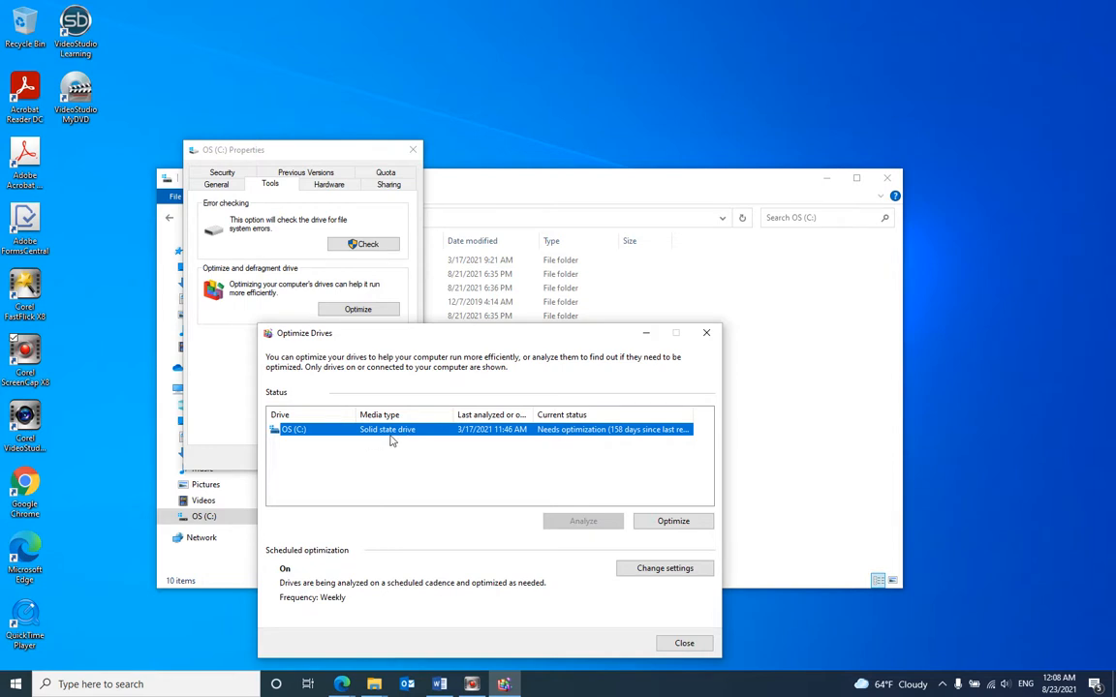
pyautogui.moveTo(407, 449)
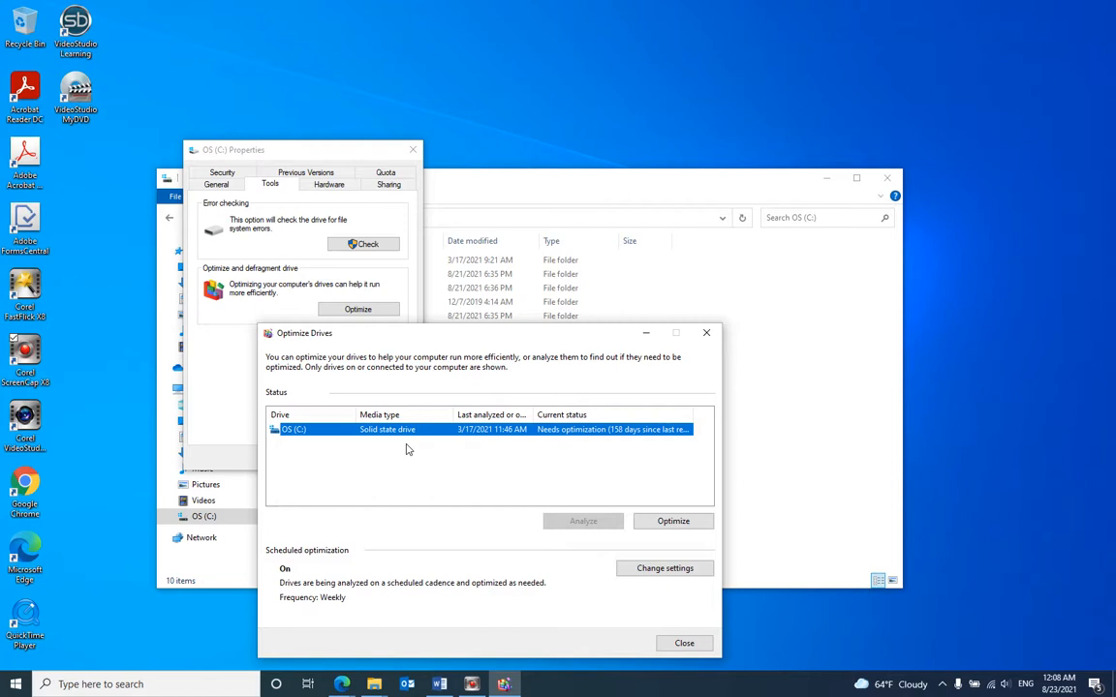
pyautogui.moveTo(363, 429)
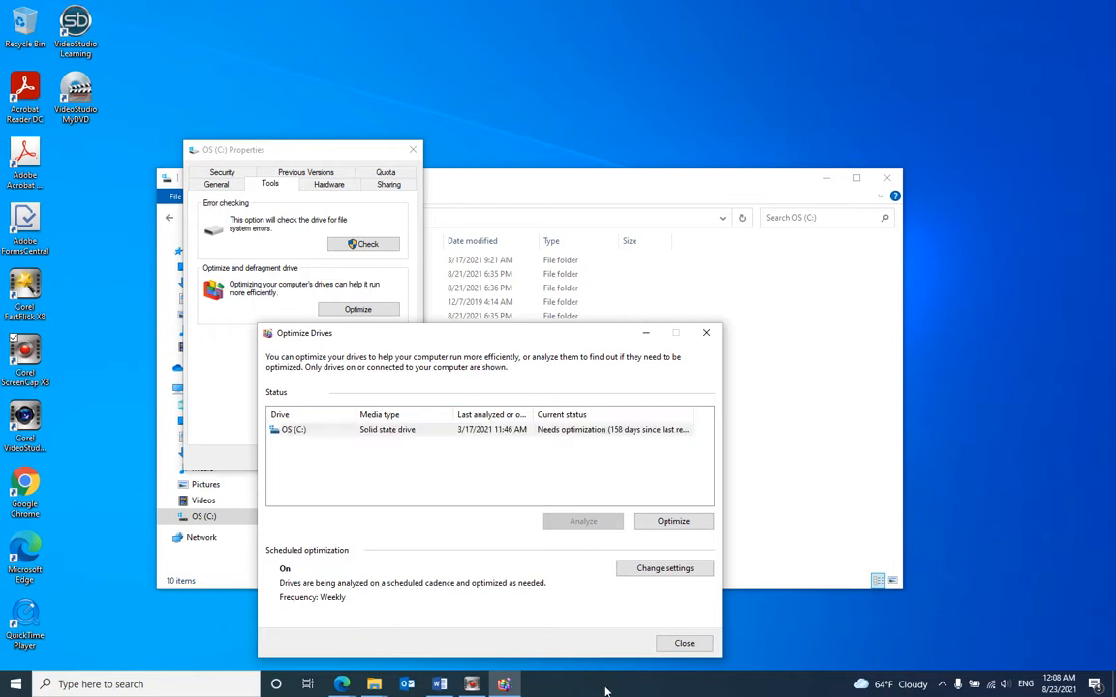
# - Start Task Manager from the taskbar's right-click menu
pyautogui.rightClick(584, 688)
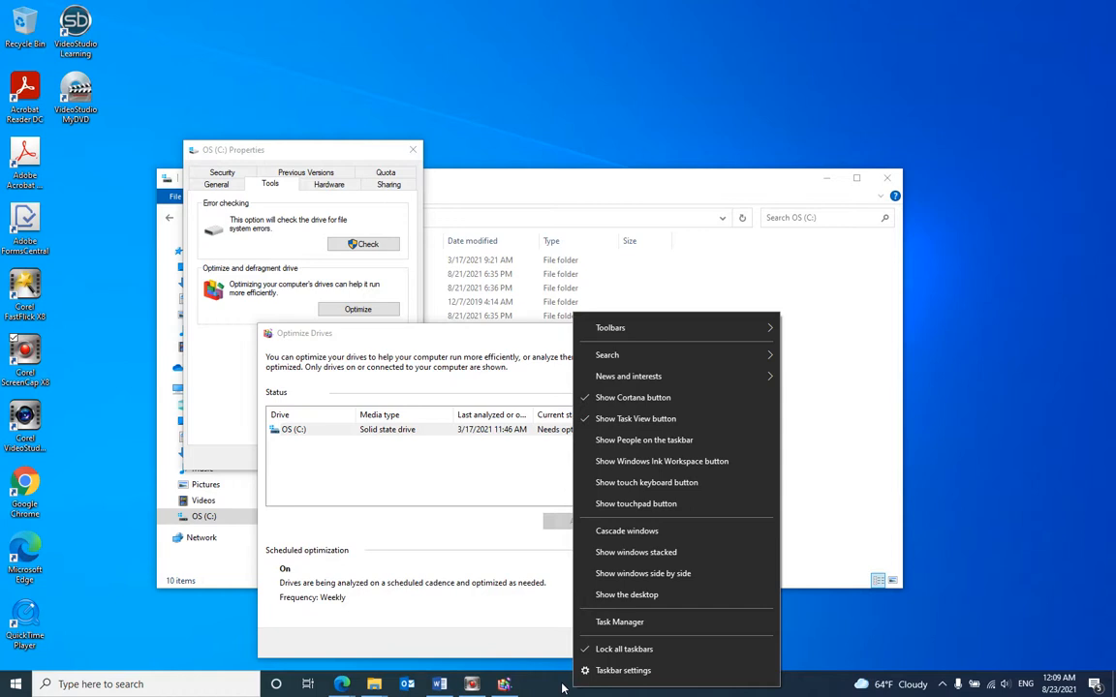
pyautogui.moveTo(627, 622)
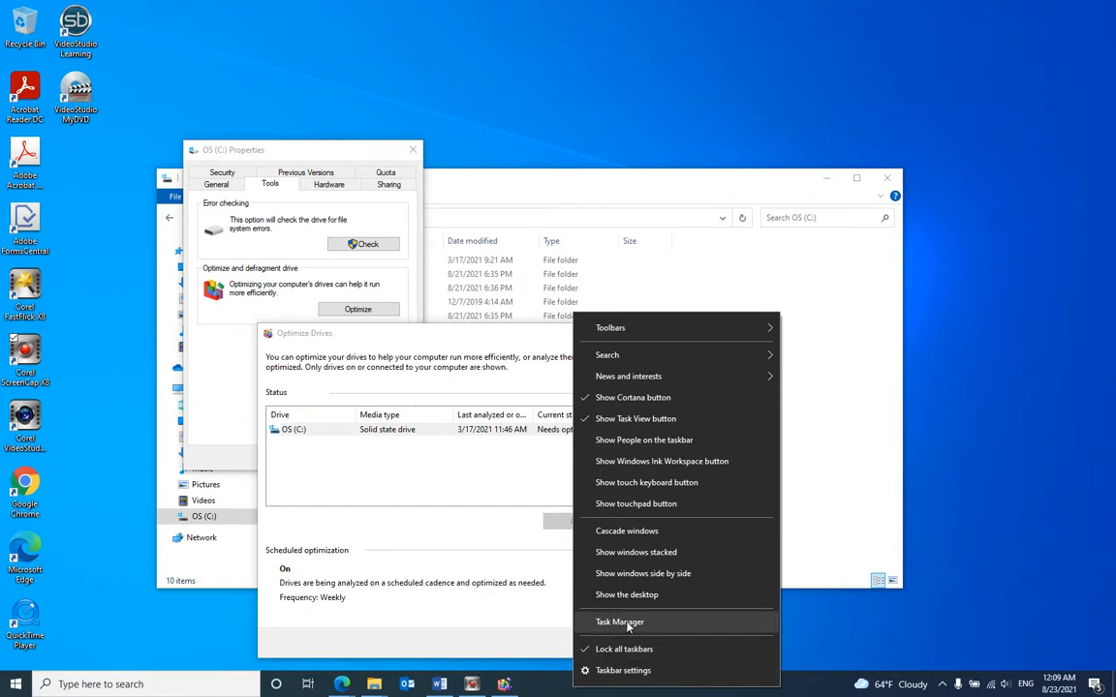
pyautogui.click(619, 621)
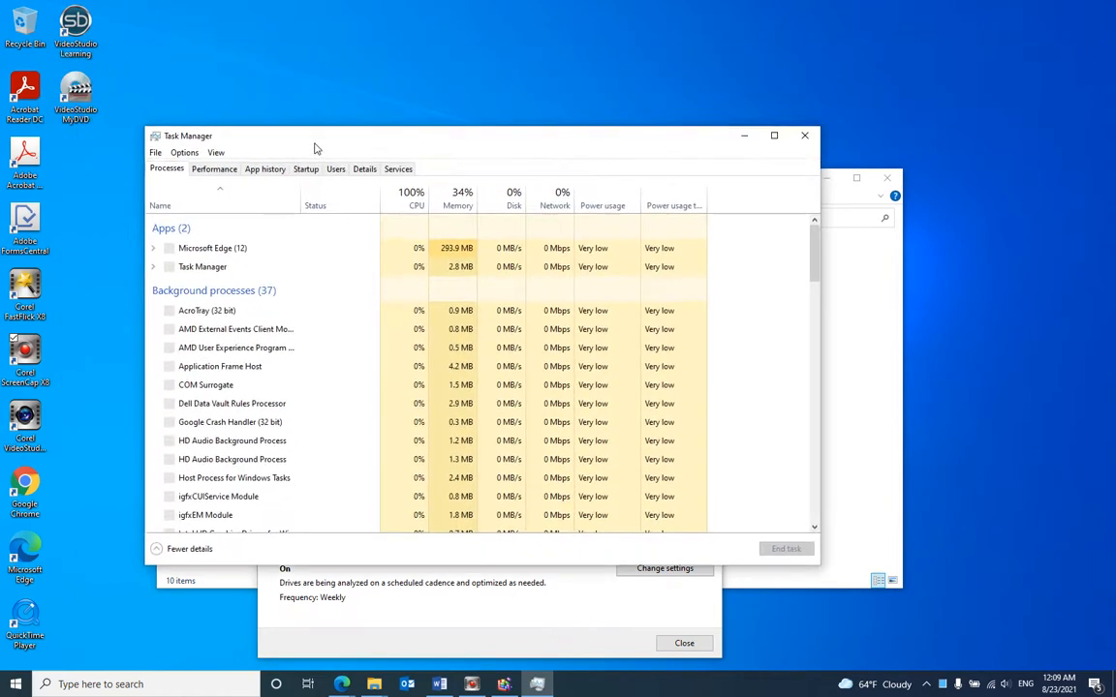
# - View Performance details for Disk 0 (C:), the KINGSTON SA400S37480G SSD
pyautogui.click(214, 168)
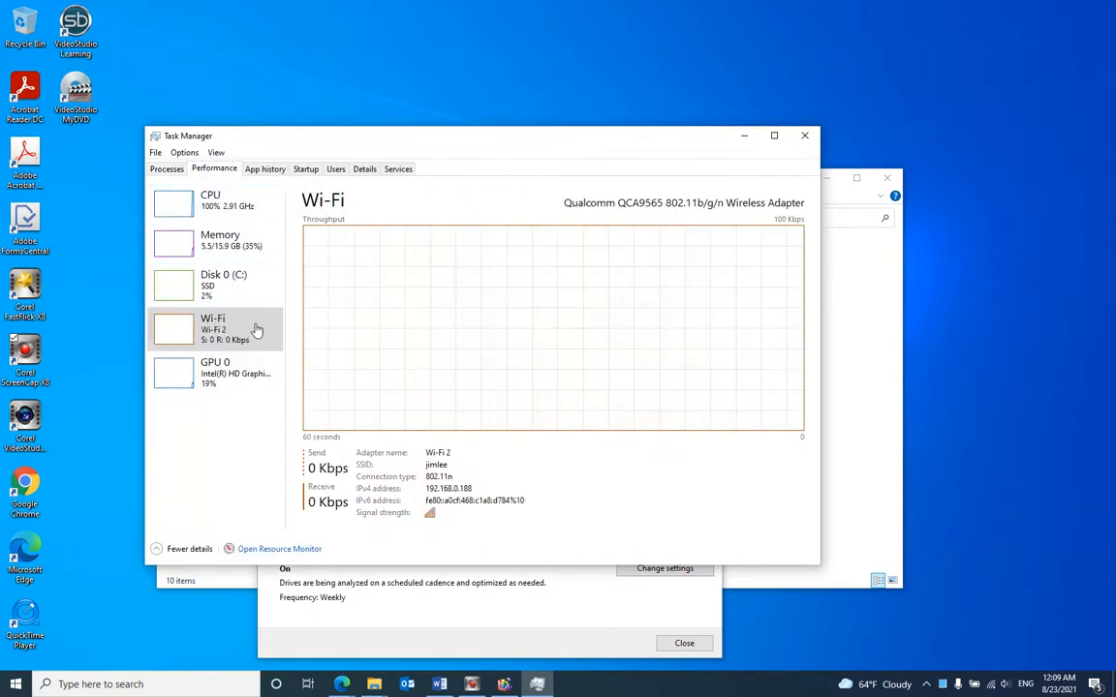
pyautogui.click(214, 284)
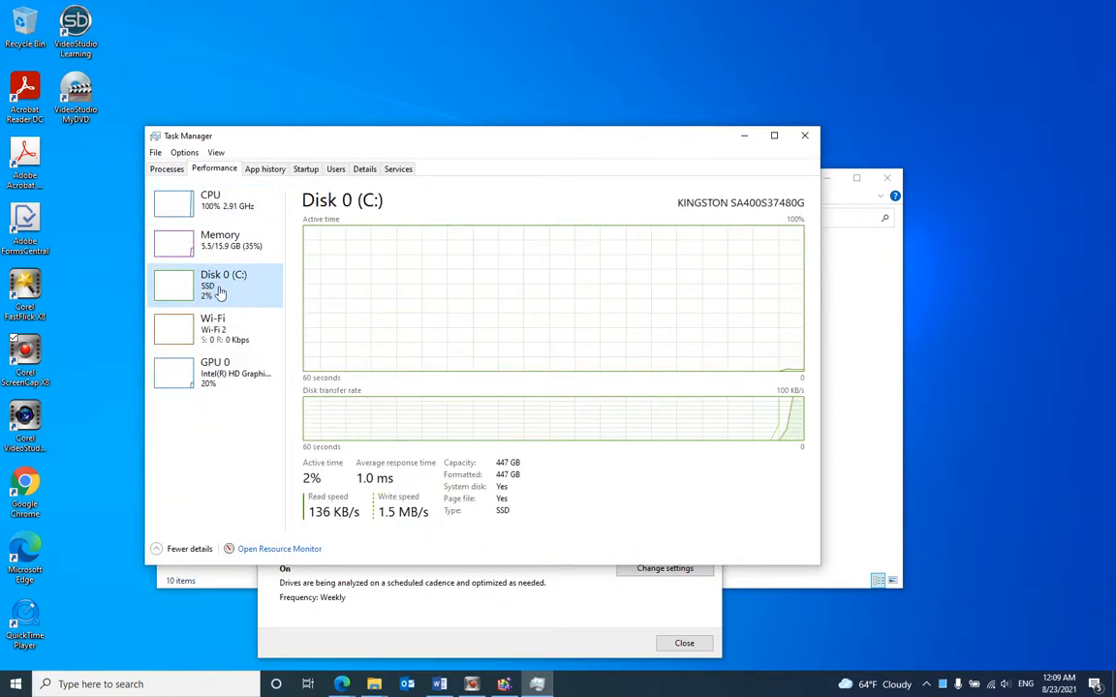